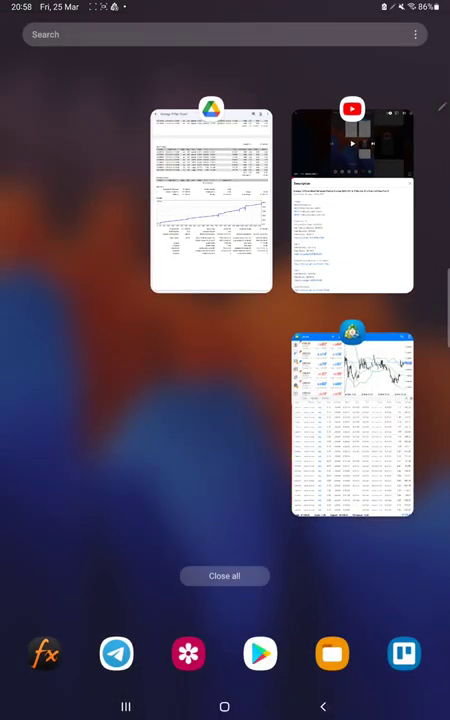
Reopen MetaTrader 5 and confirm the 25–26 March 2022 custom history period.
{"action": "left_click", "coordinate": [351, 425]}
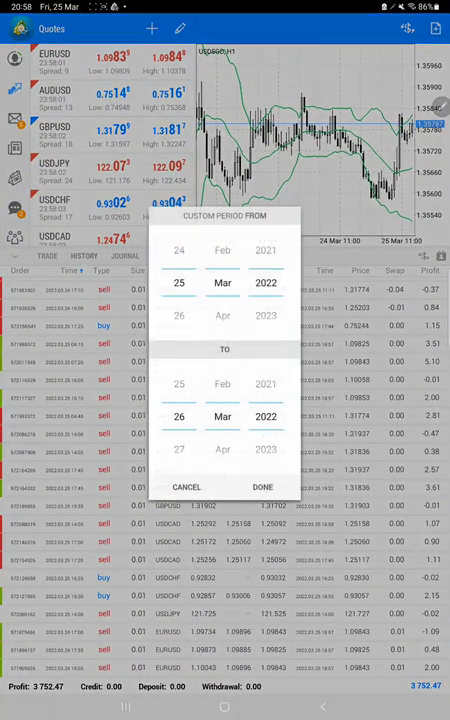
{"action": "left_click", "coordinate": [263, 487]}
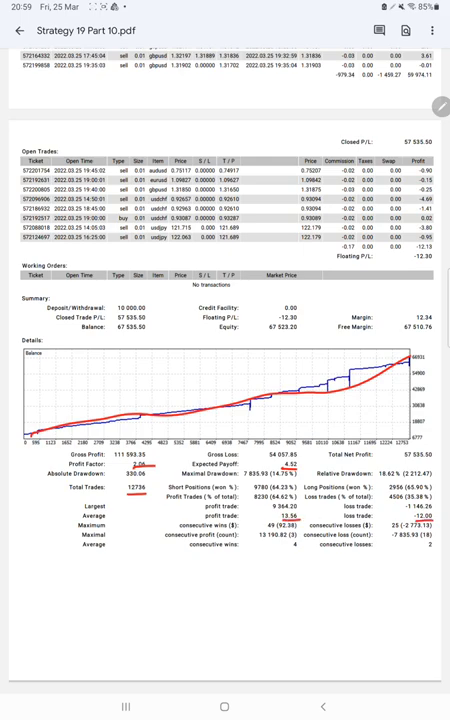
Handwrite the risk-reward note 'R:1' below the statistics table.
{"action": "left_click_drag", "start_coordinate": [10, 540], "coordinate": [75, 575]}
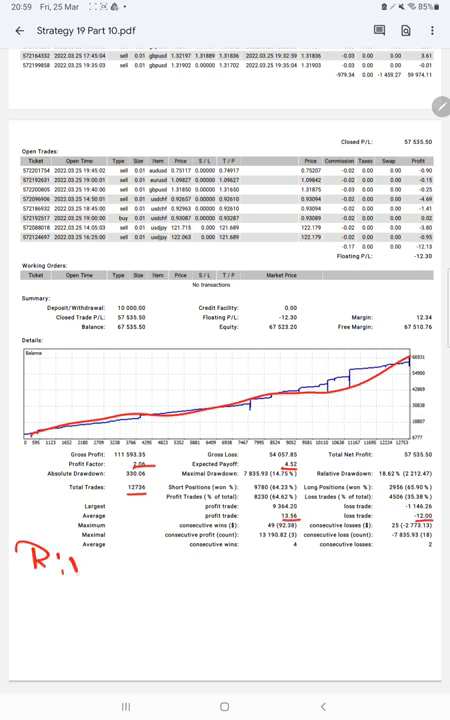